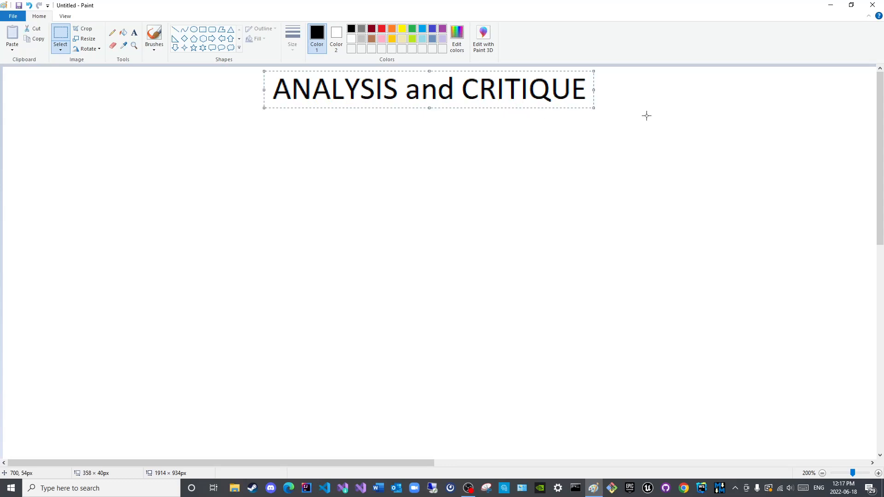
Deselect the ANALYSIS and CRITIQUE title by clicking an empty area of the canvas
left_click(647, 115)
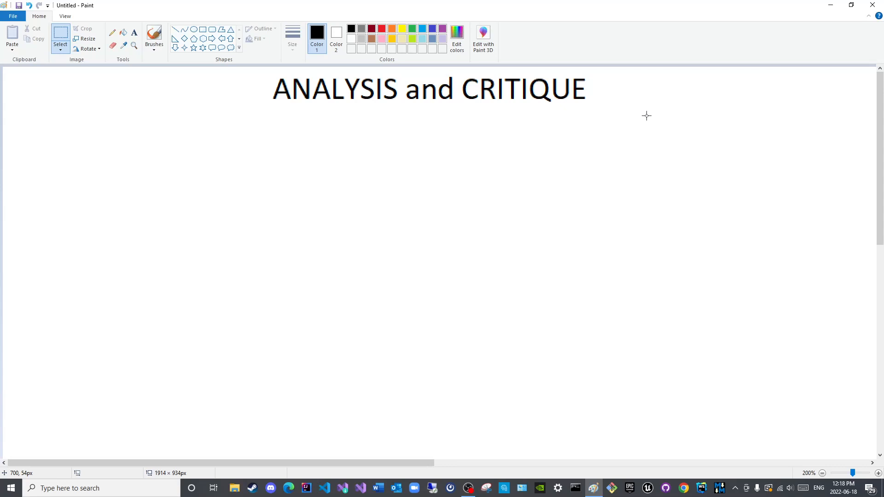
mouse_move(512, 71)
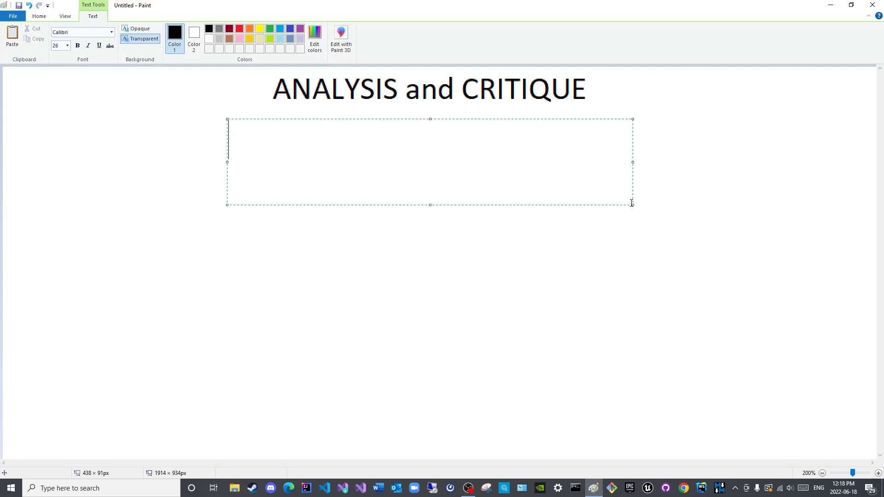
Type 'Media are used to promote and propogate certain agendas' into the text box
type("Media")
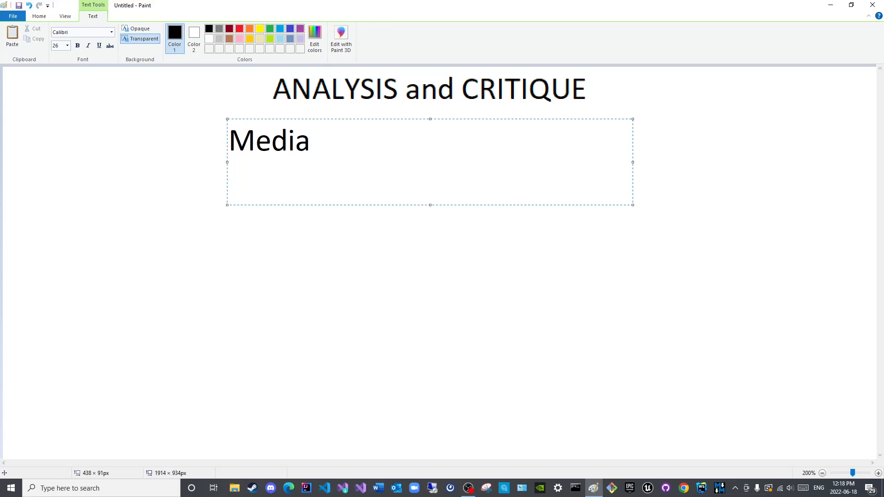
left_click(309, 141)
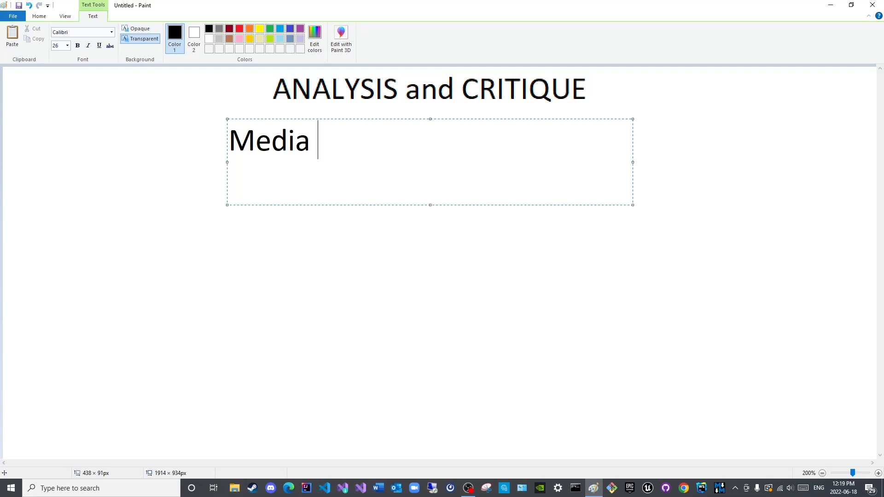
type("are used")
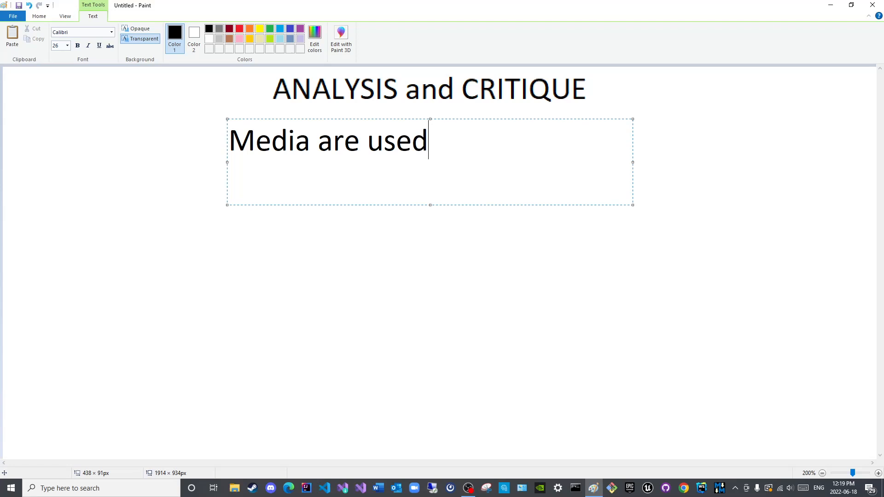
type("to promote")
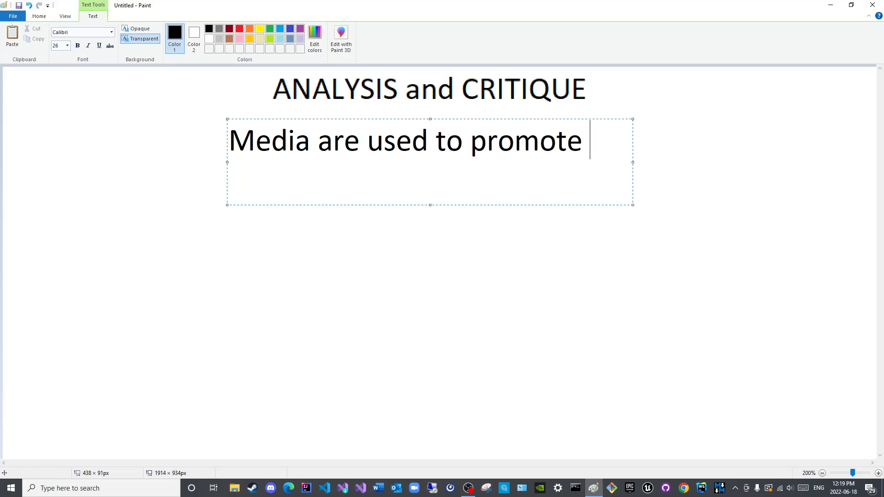
type("and pro")
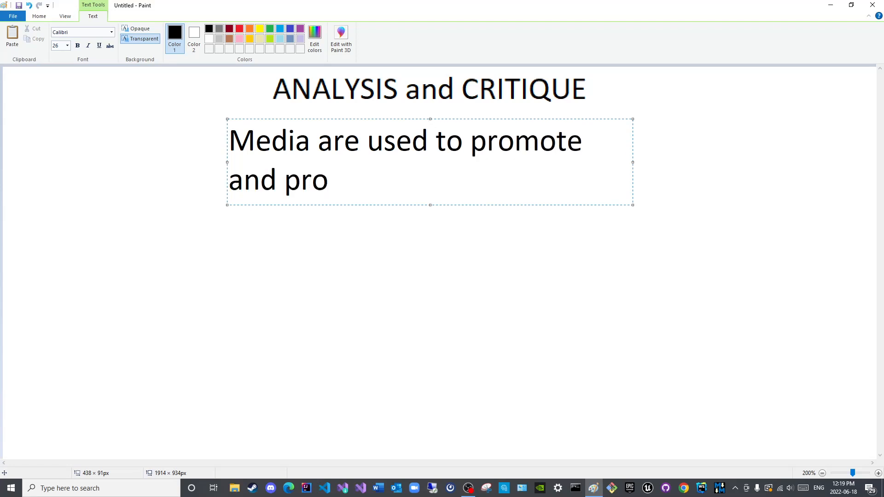
type("pogate")
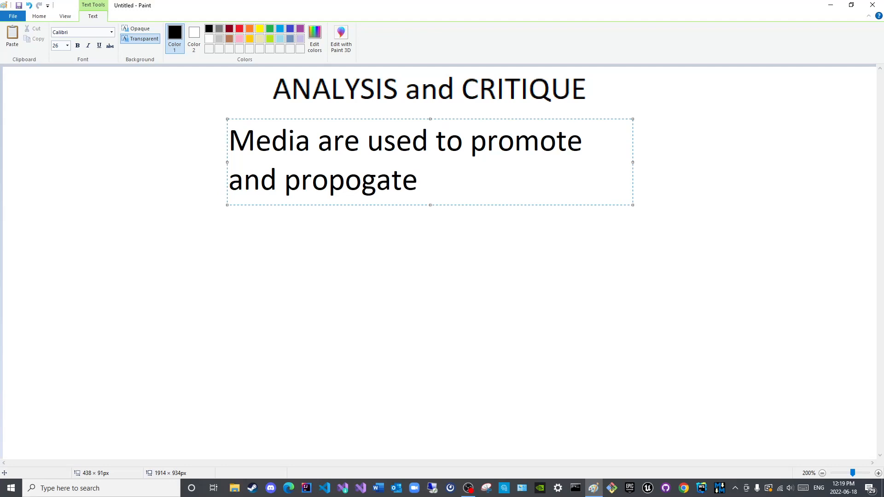
type("certain age")
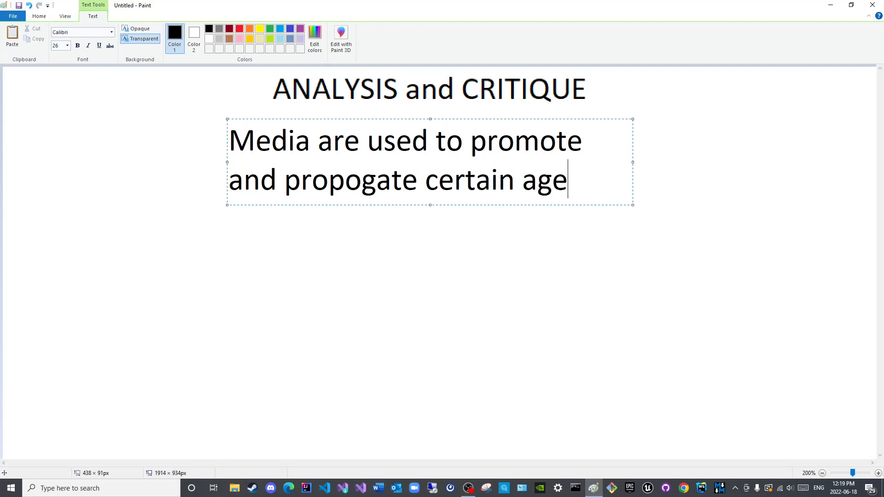
type("ndas")
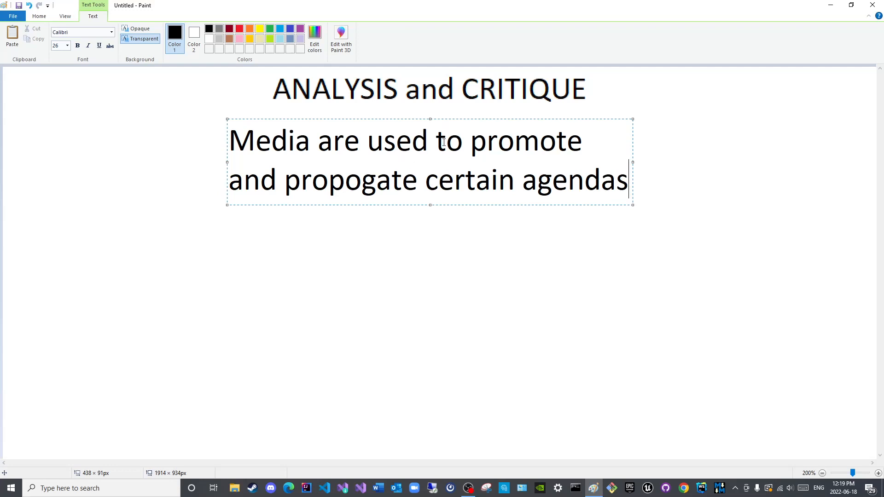
mouse_move(467, 149)
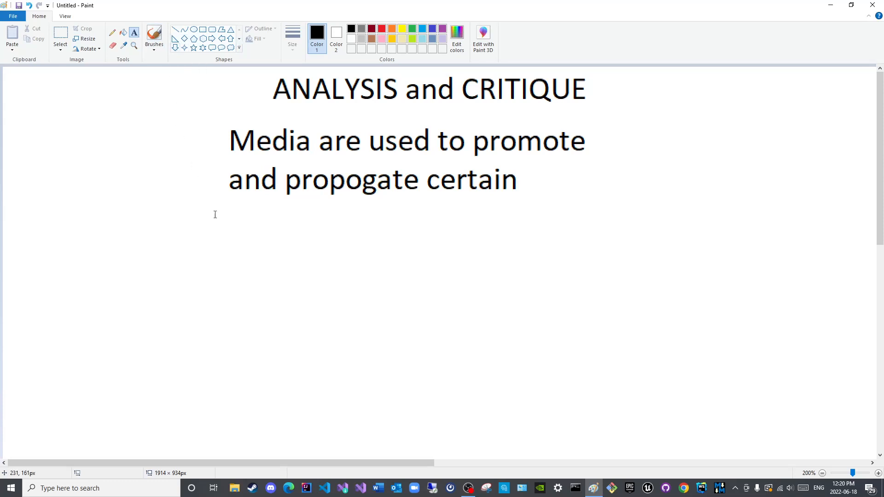
mouse_move(189, 201)
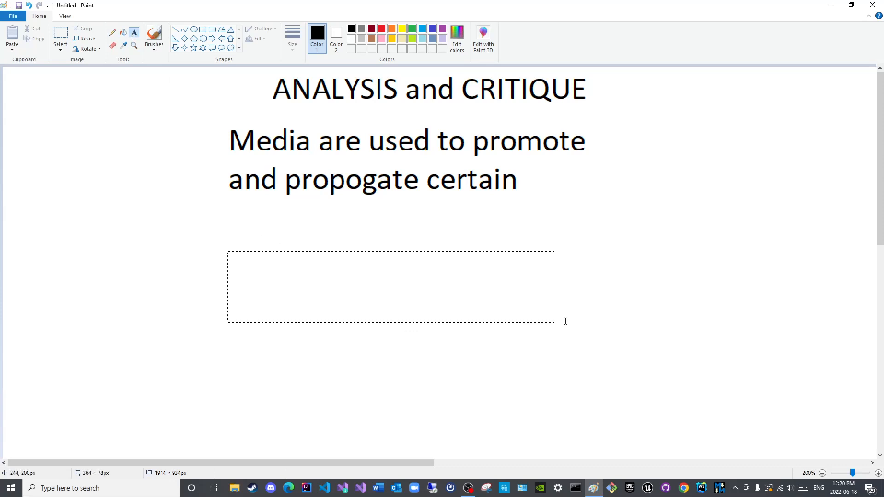
Type 'Kingdom Hearts' and clear the stray selection over CRITIQUE
type("Kin")
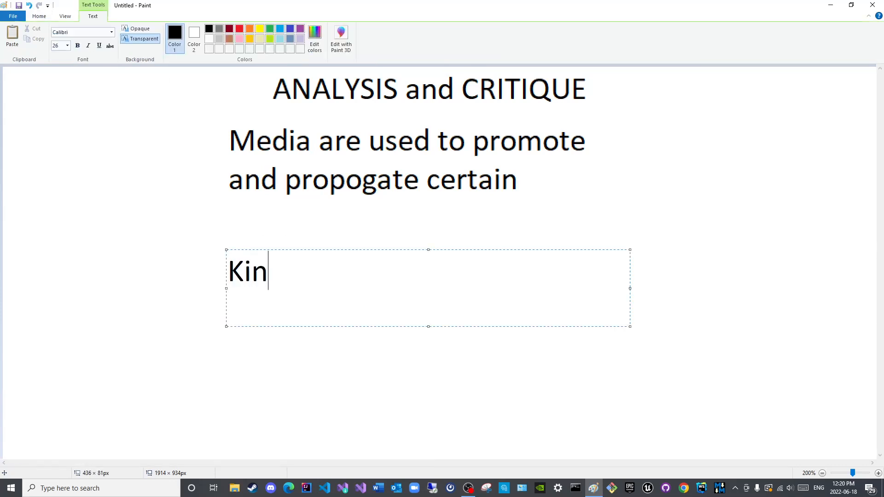
type("gdom Hea")
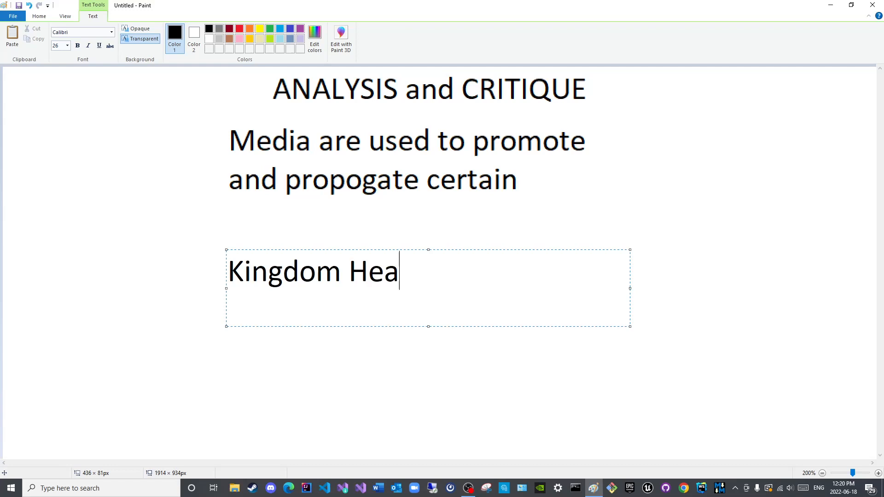
type("rts")
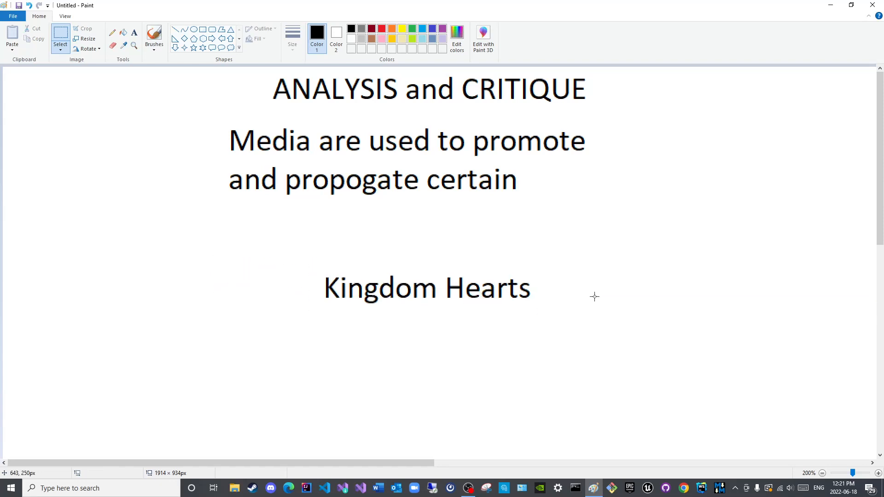
mouse_move(577, 267)
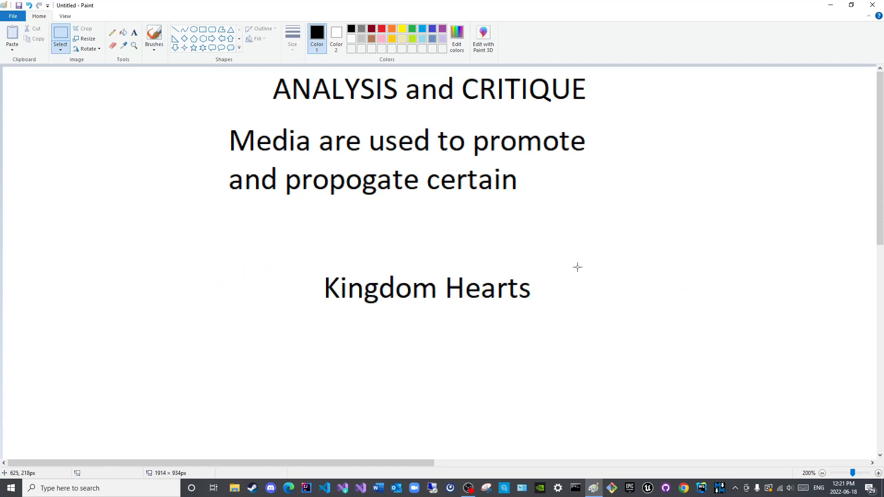
mouse_move(262, 71)
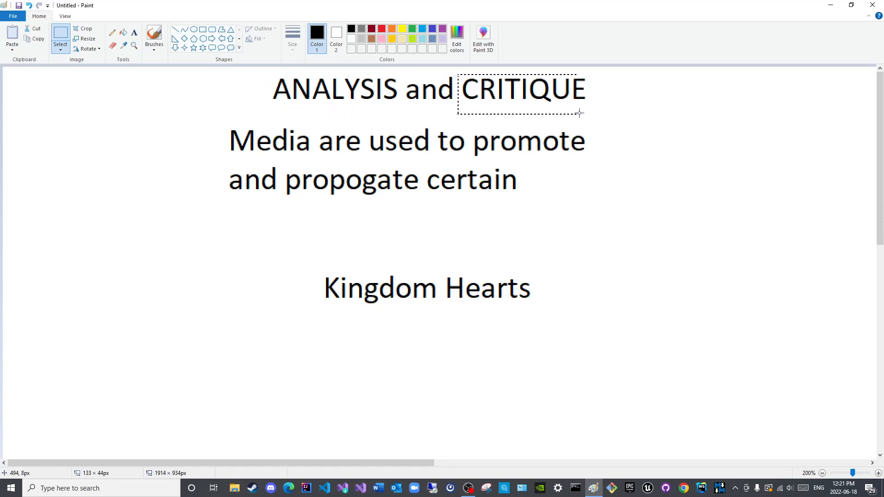
left_click(667, 266)
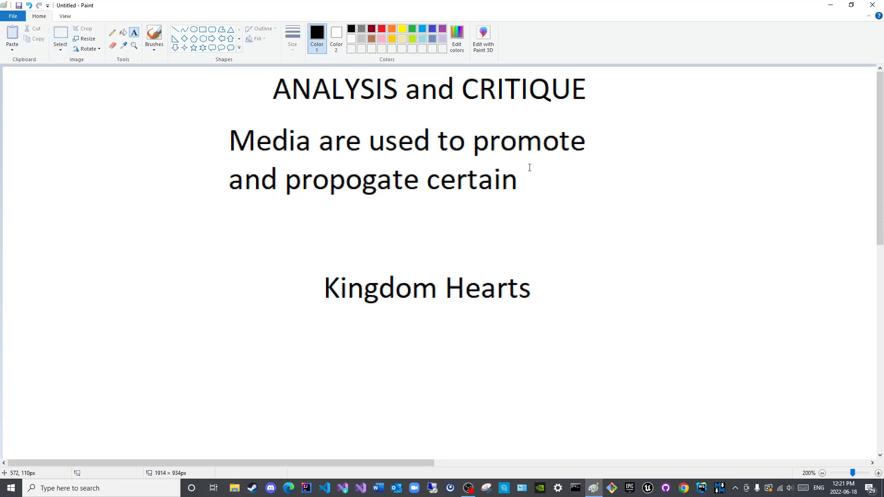
Restore 'agendas', type 'Influence' on a new line, and commit the text
type("agen")
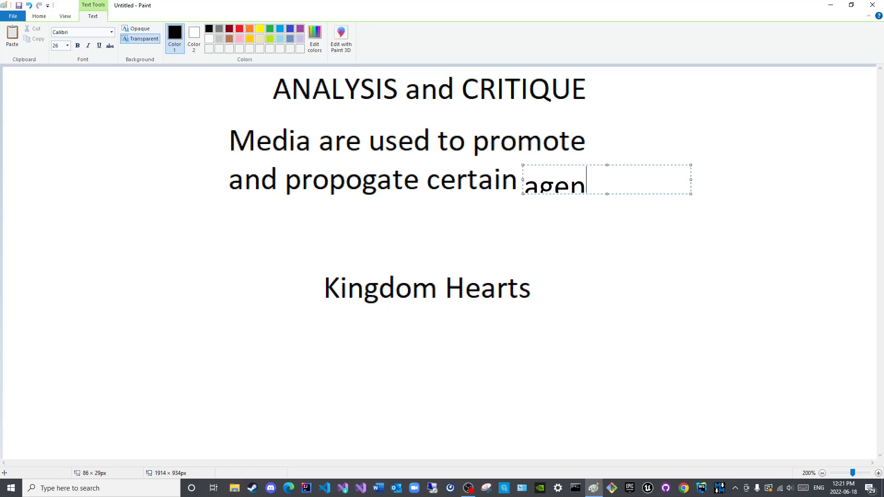
type("das")
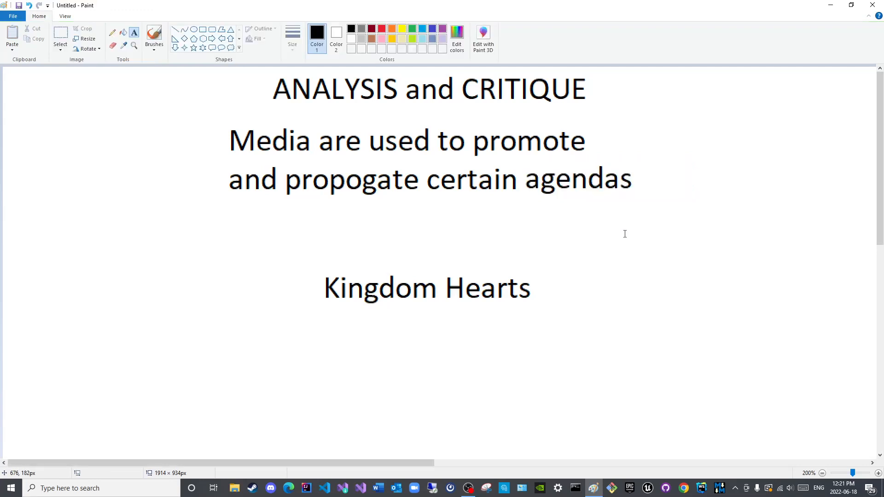
mouse_move(170, 150)
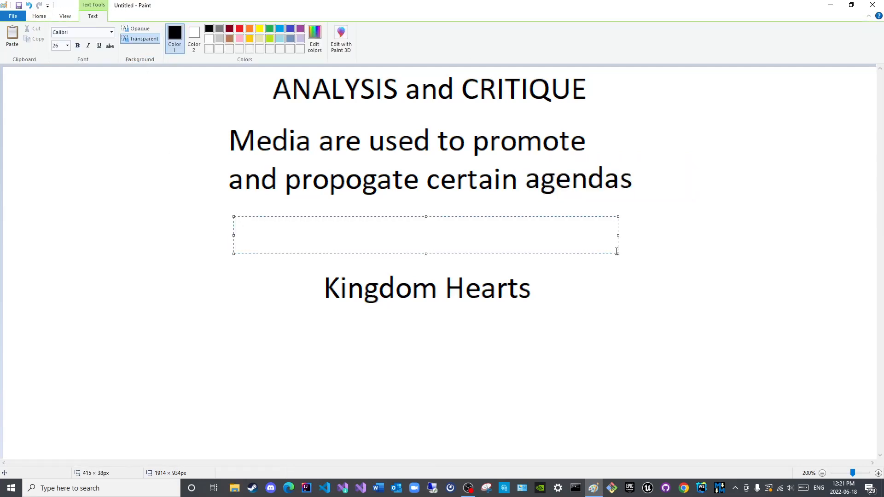
type("A")
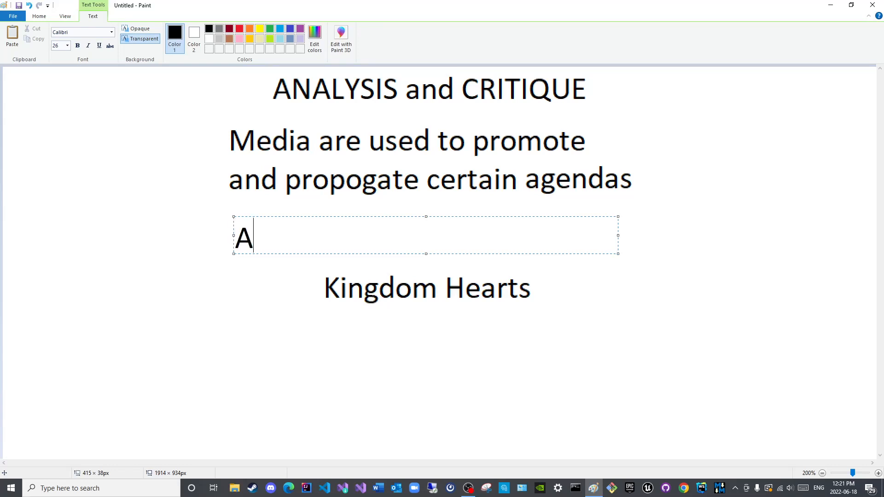
type("nflu")
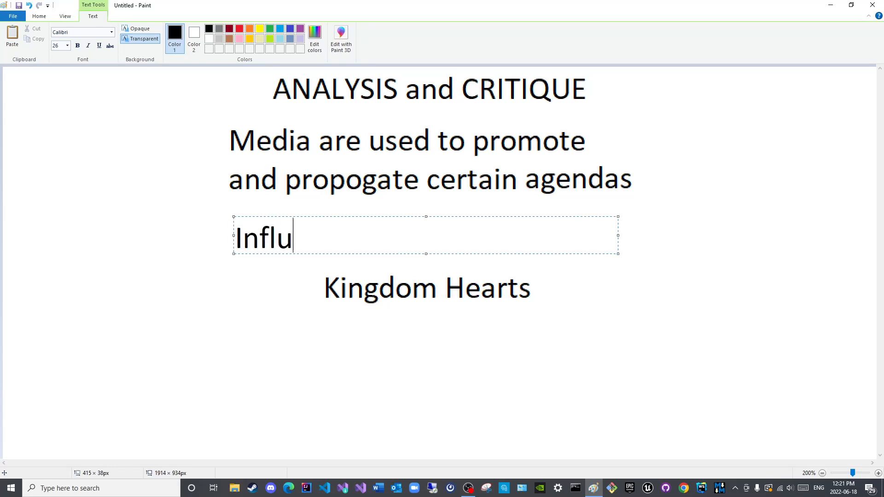
type("ence")
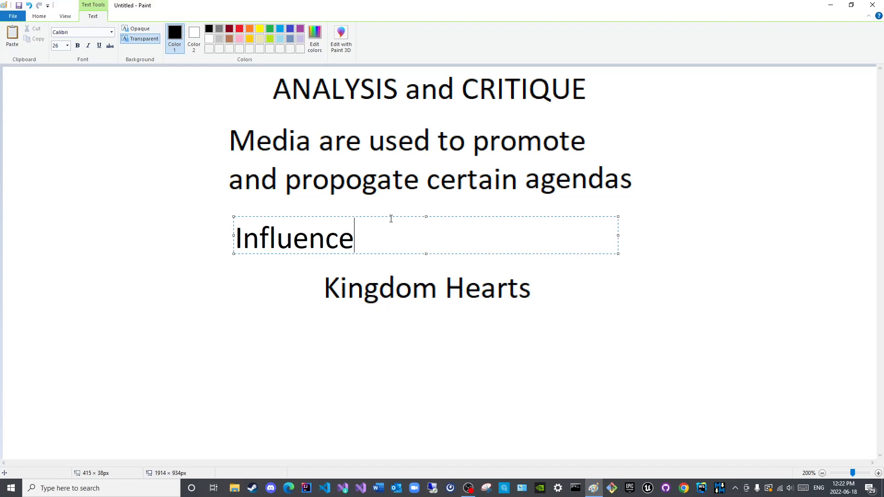
left_click(619, 294)
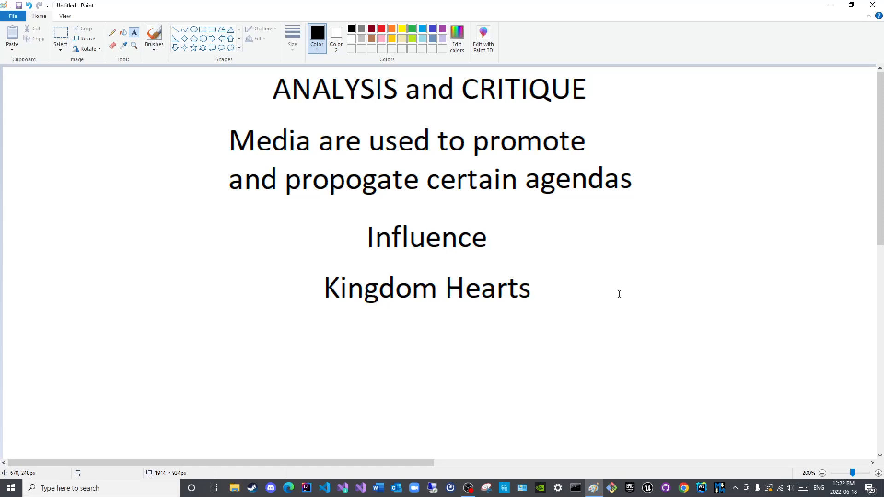
Switch to the Select tool in the Image group
left_click(59, 36)
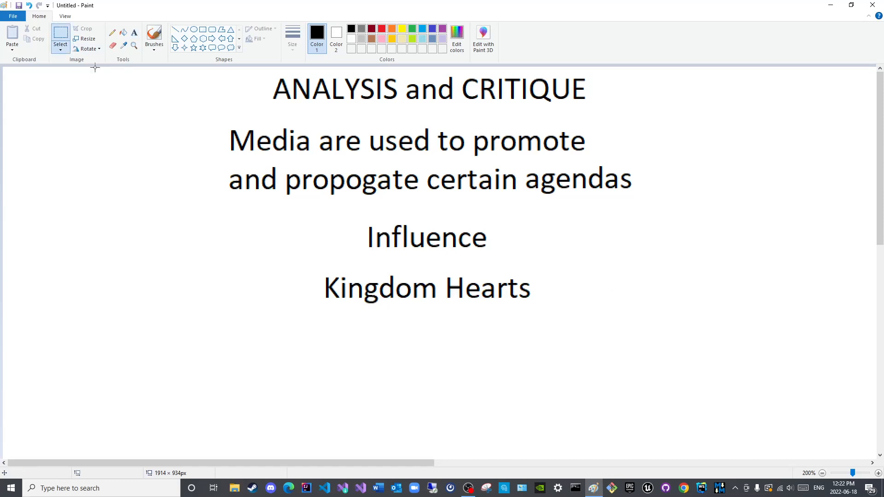
mouse_move(631, 259)
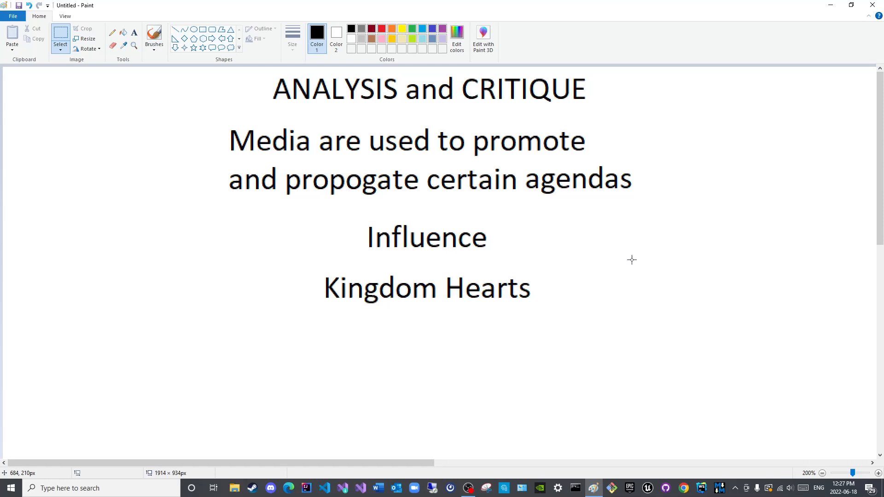
Scroll down, type a first attempt 'The craft of war has not change', then erase it
scroll("down", 3)
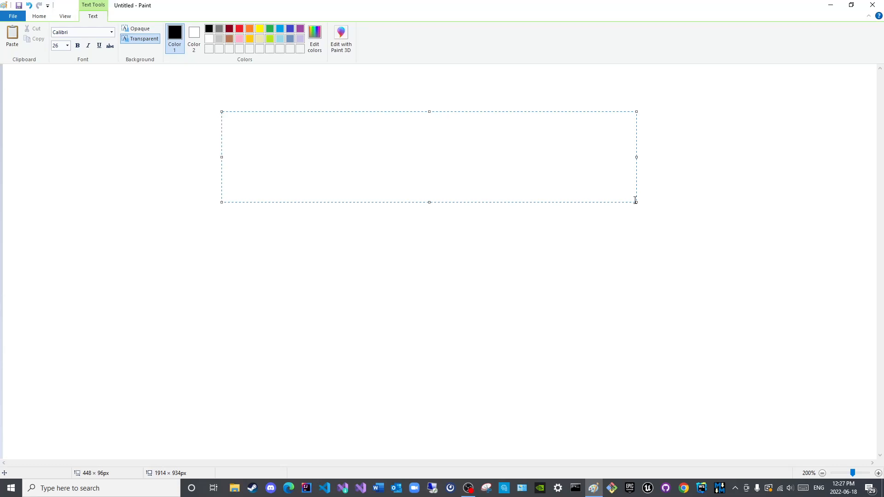
type("The")
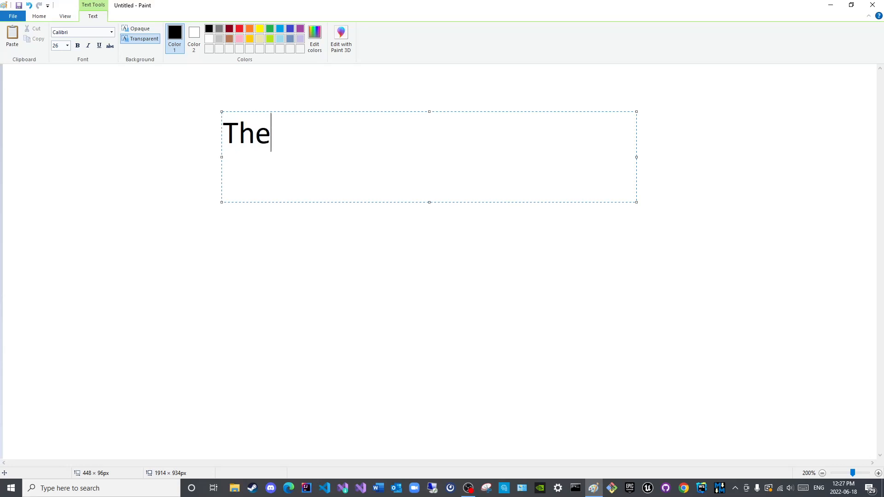
type("craft of wa")
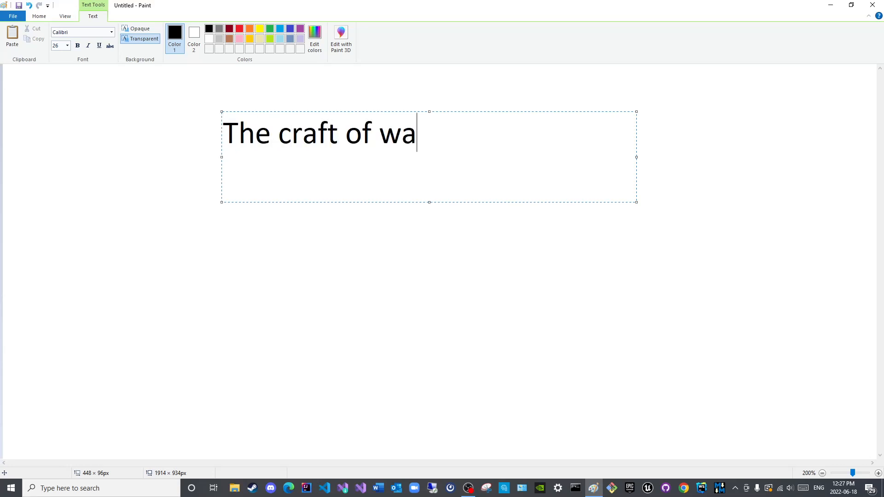
type("r ha")
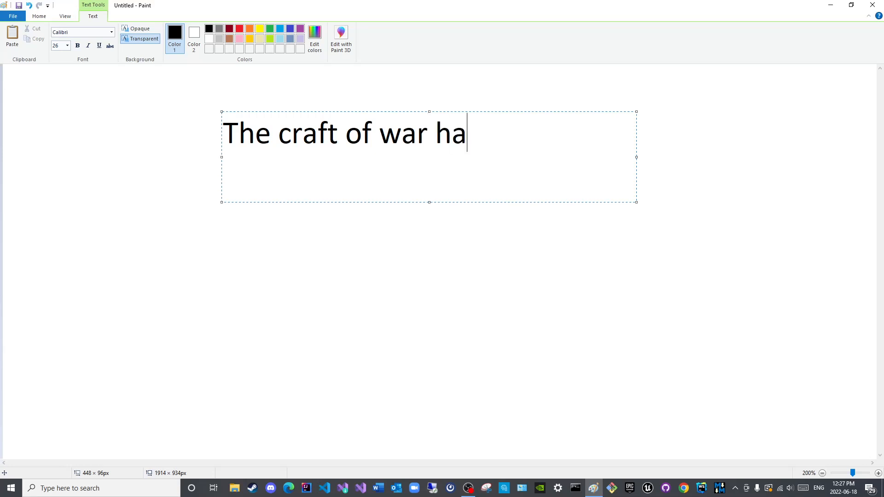
type("s not change")
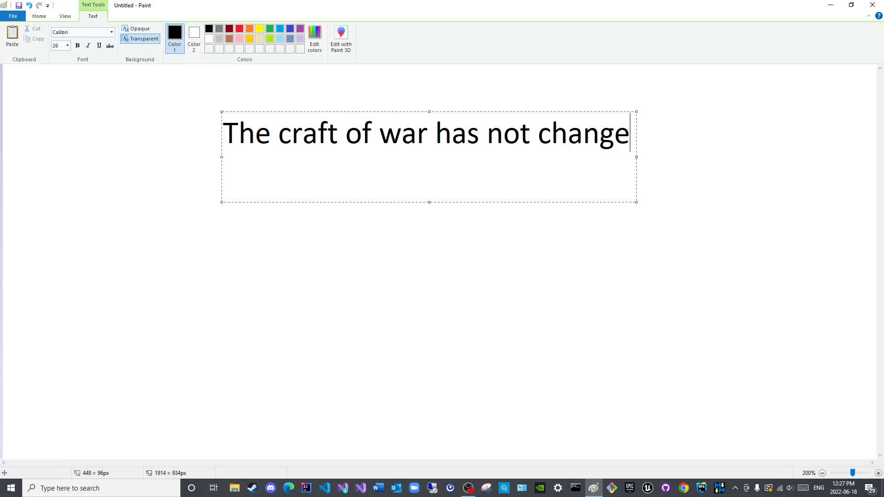
key("backspace")
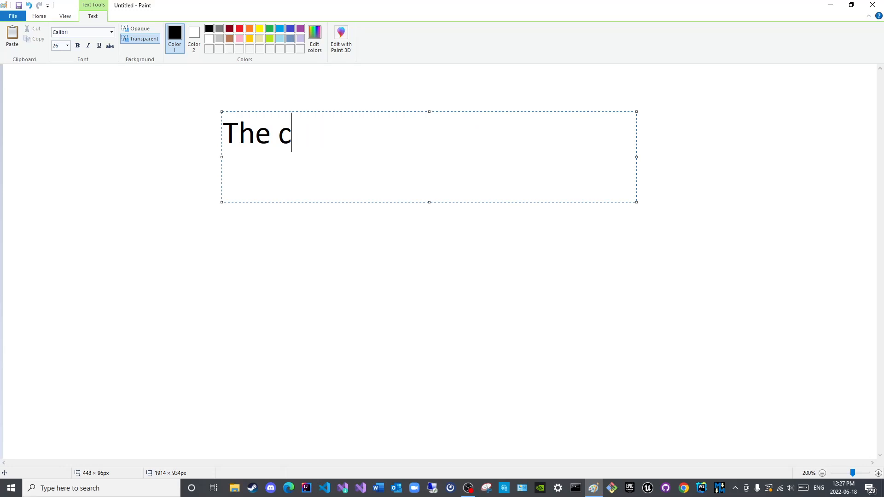
Type 'War has changed, but the craft of war has remained the same, ever since the third iteration' and commit
type("W")
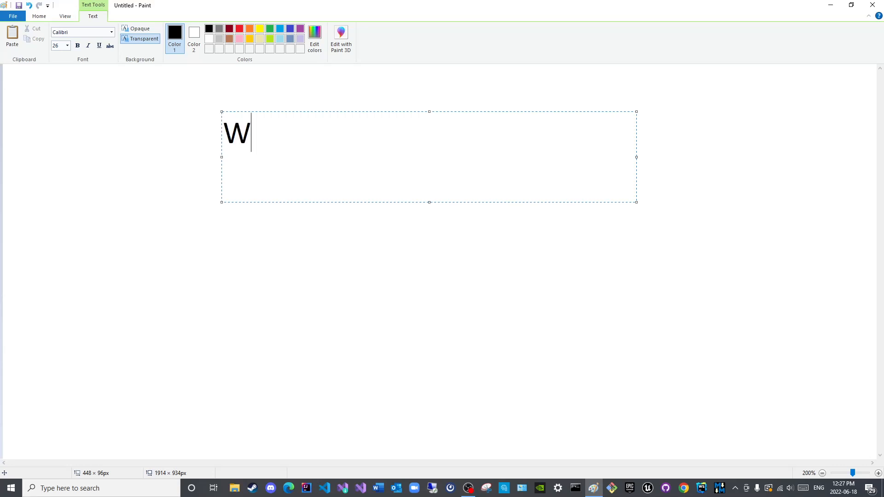
type("ar has changed")
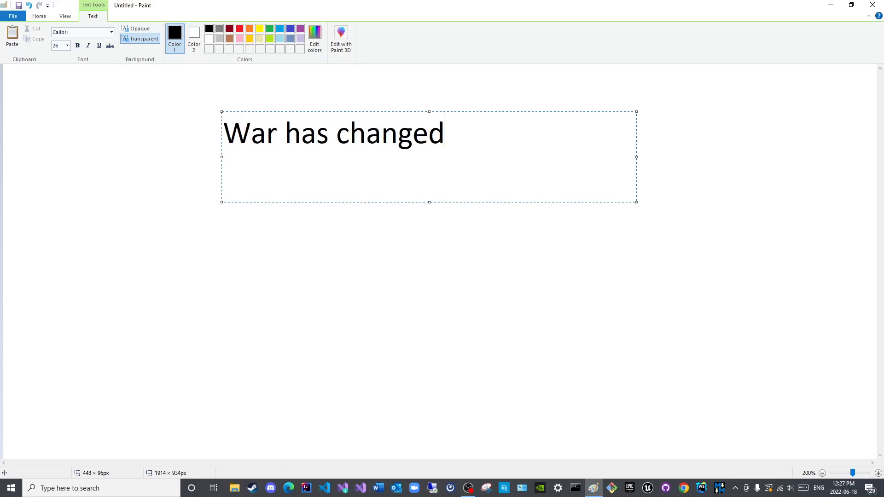
type(", but the")
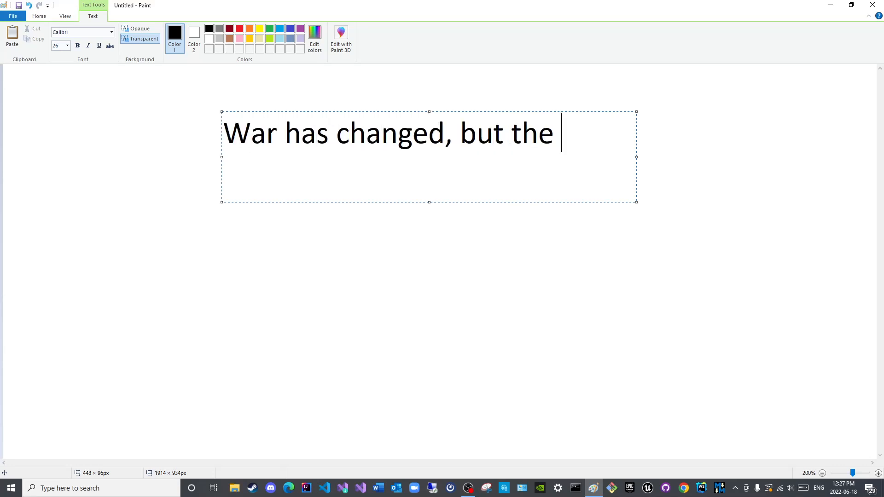
type("craft of we")
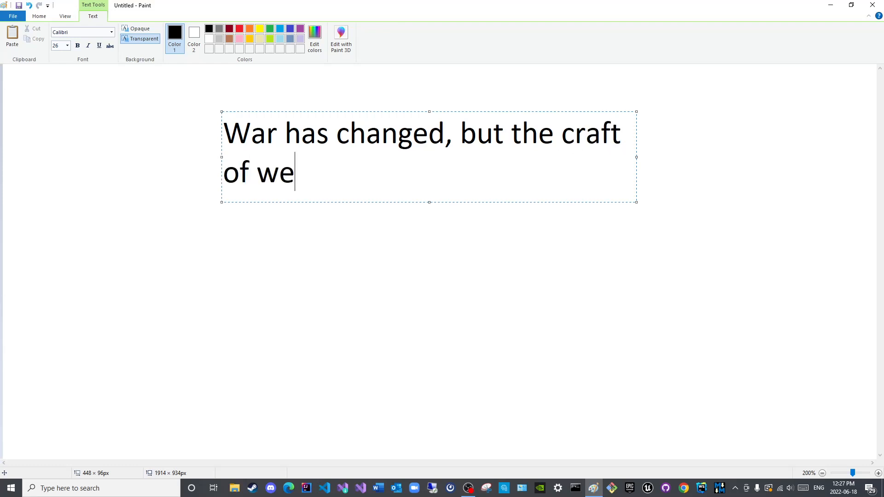
type("ar")
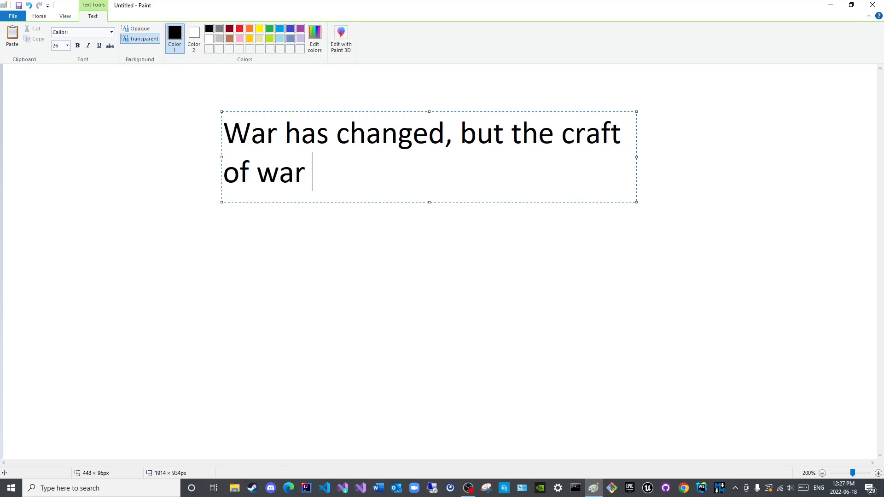
type("has remained")
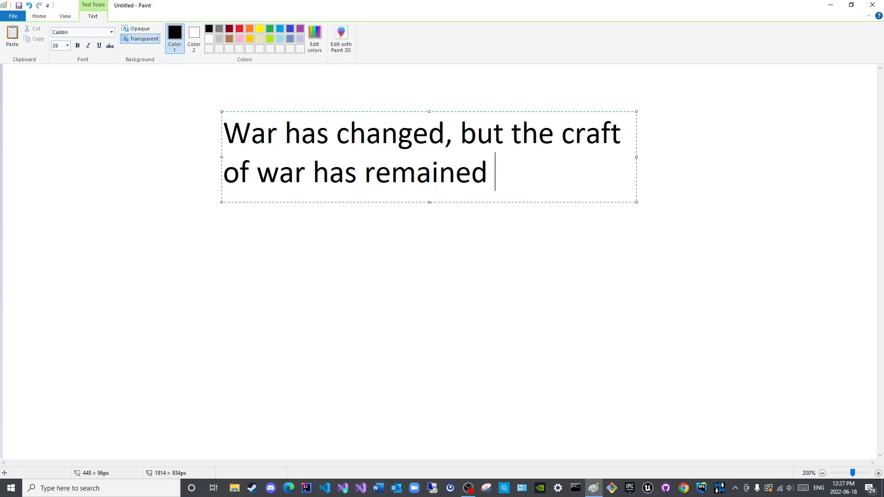
type("the same,")
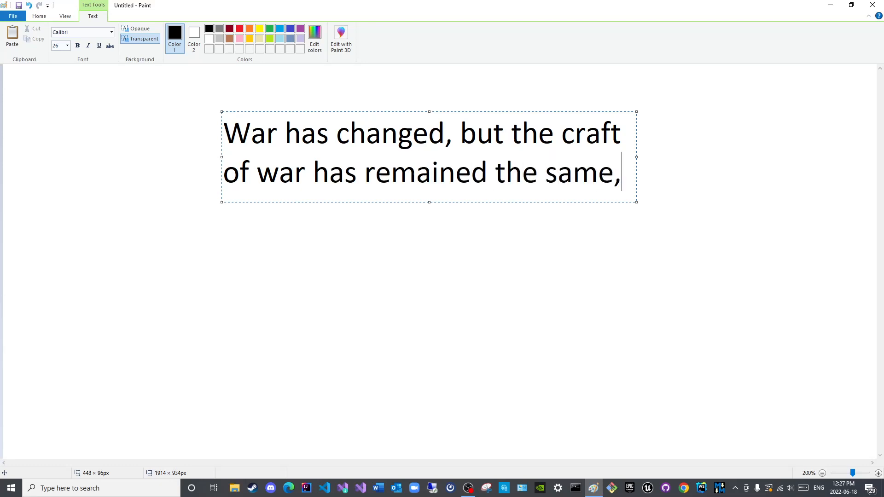
type("ever since t")
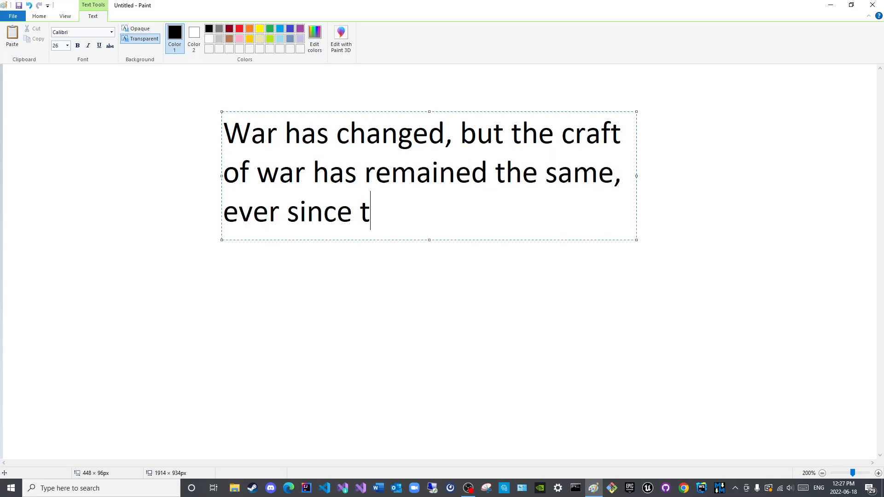
type("he third")
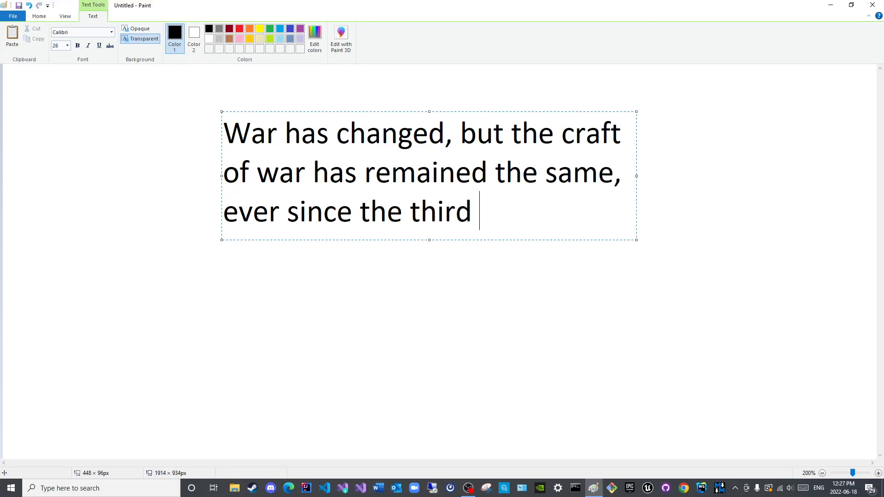
type("iteration")
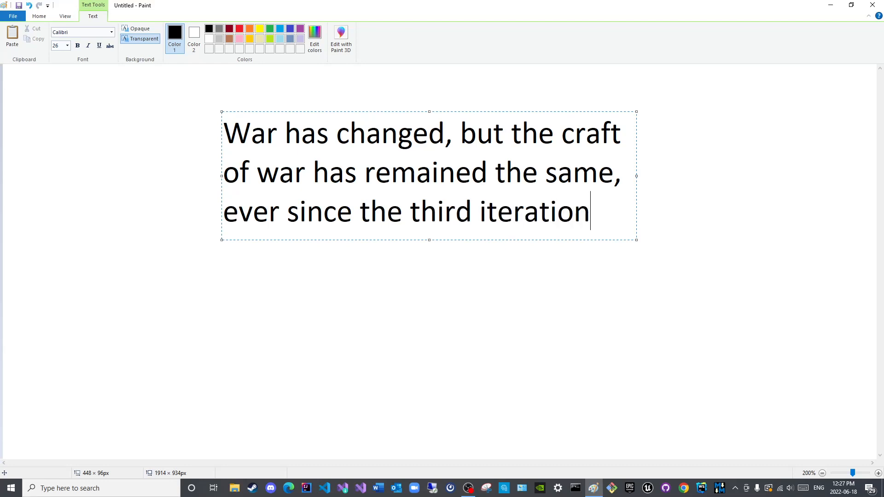
left_click(455, 266)
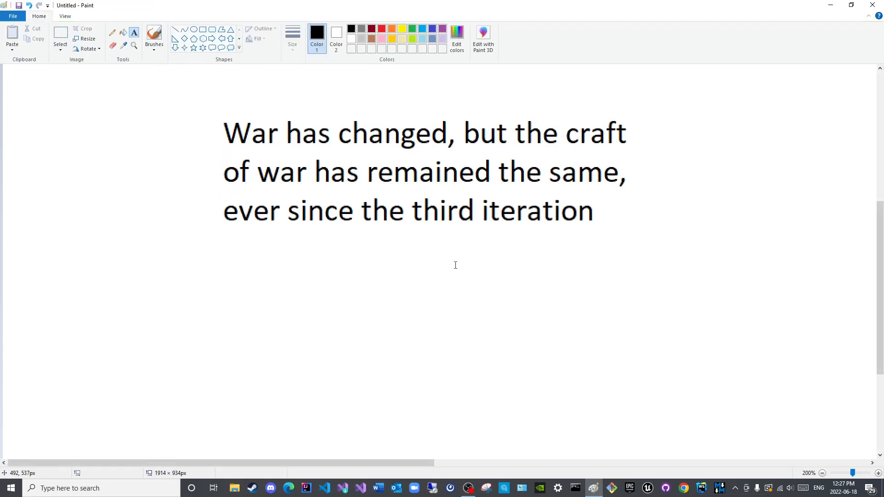